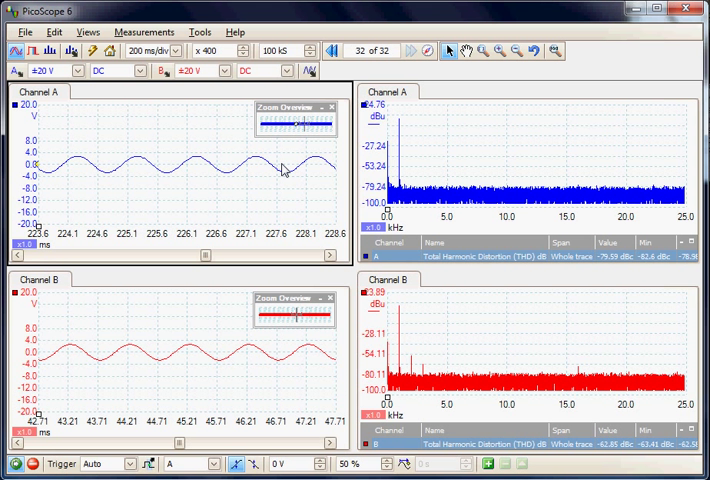
mouse_move(268, 196)
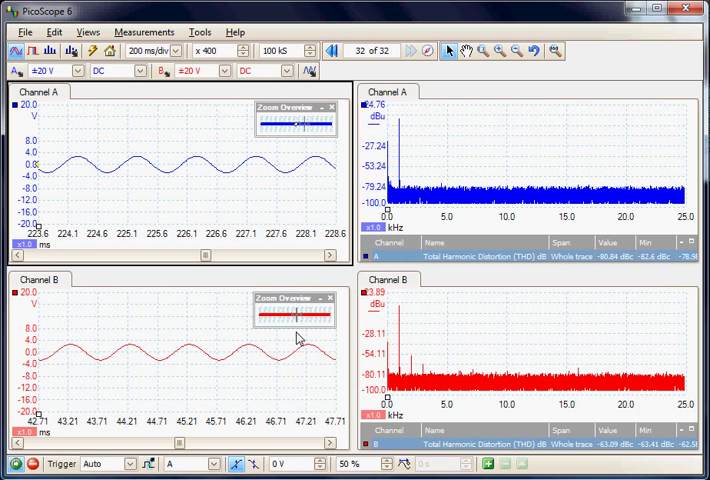
Step: Review the Views grid-layout choices and the built-in signal generator settings
click(88, 32)
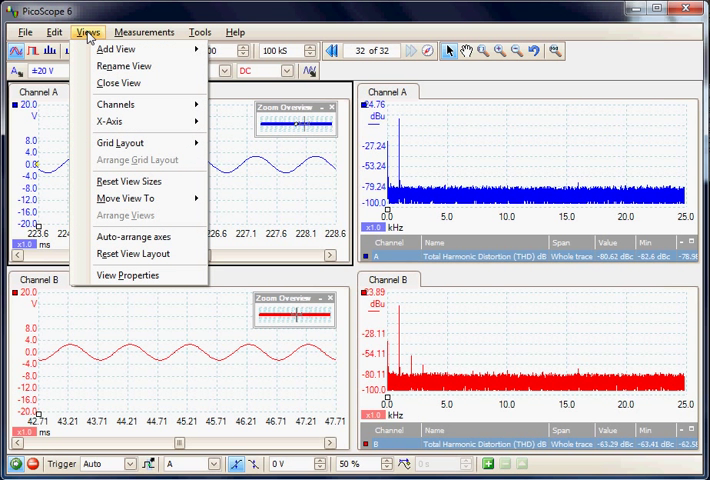
click(120, 142)
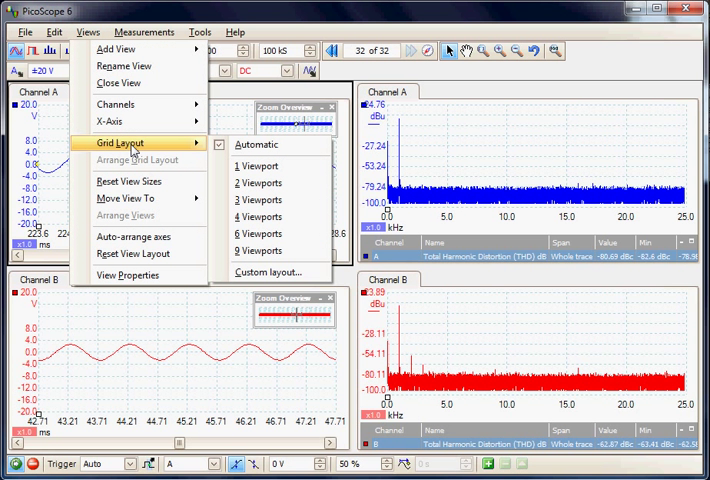
mouse_move(124, 198)
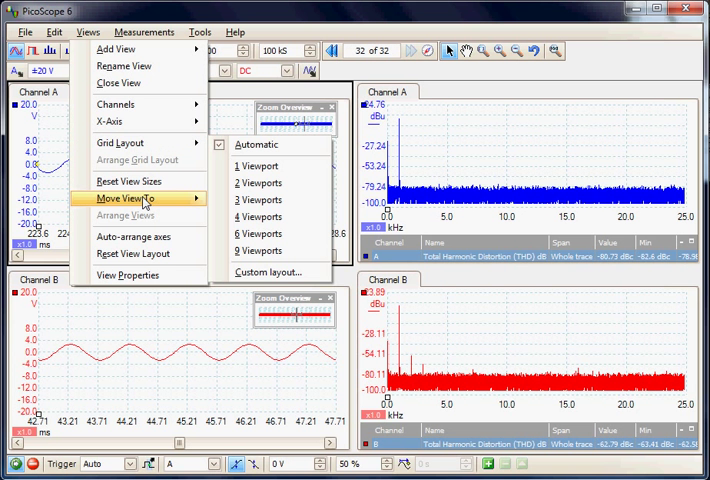
mouse_move(118, 198)
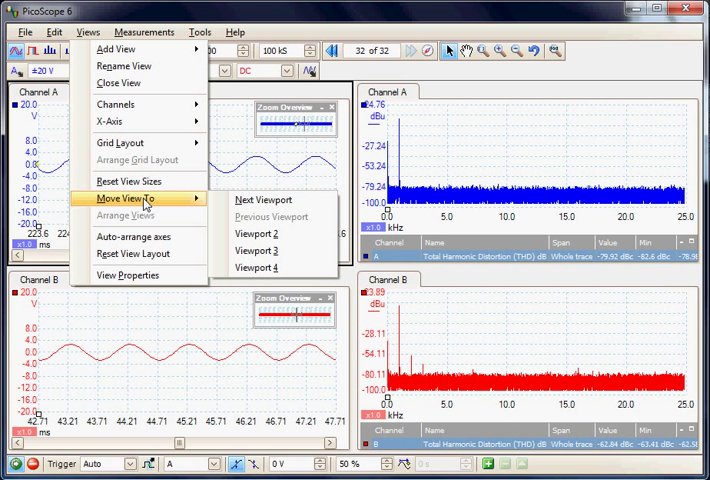
mouse_move(172, 200)
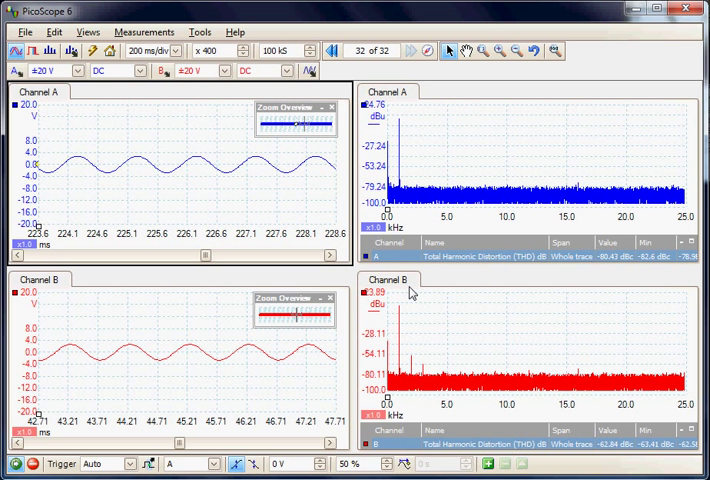
mouse_move(484, 160)
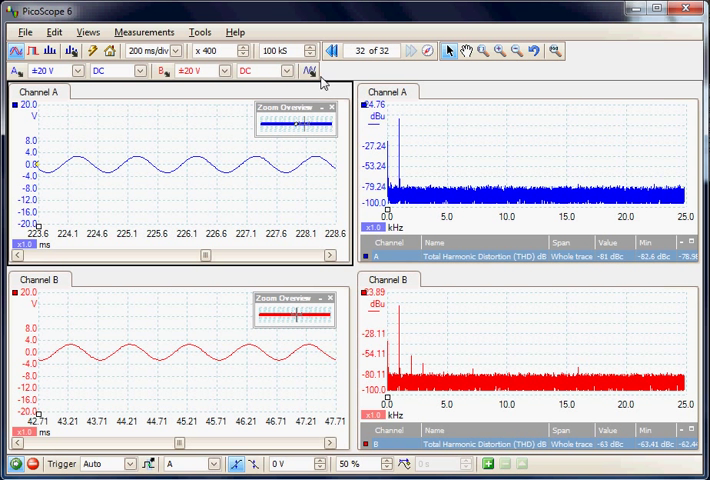
click(308, 70)
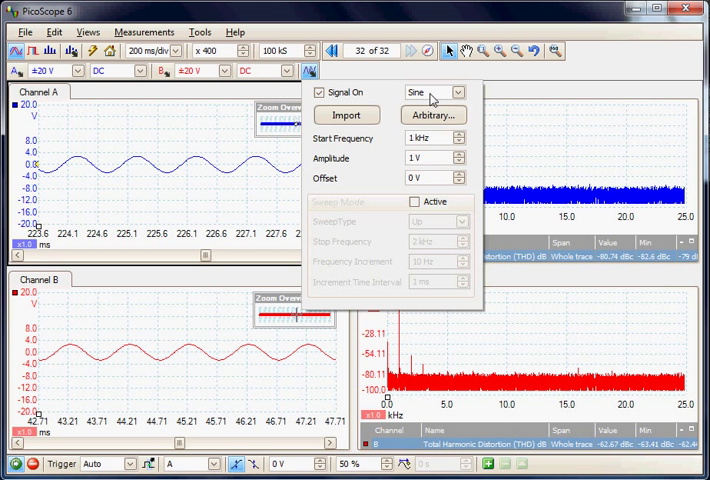
mouse_move(424, 138)
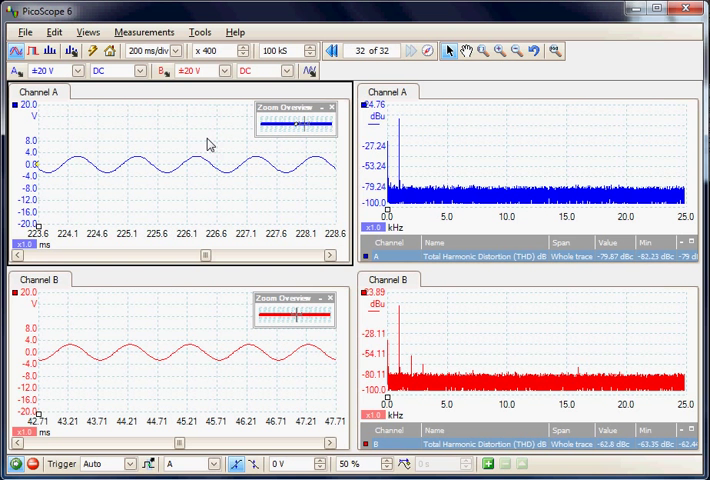
mouse_move(54, 108)
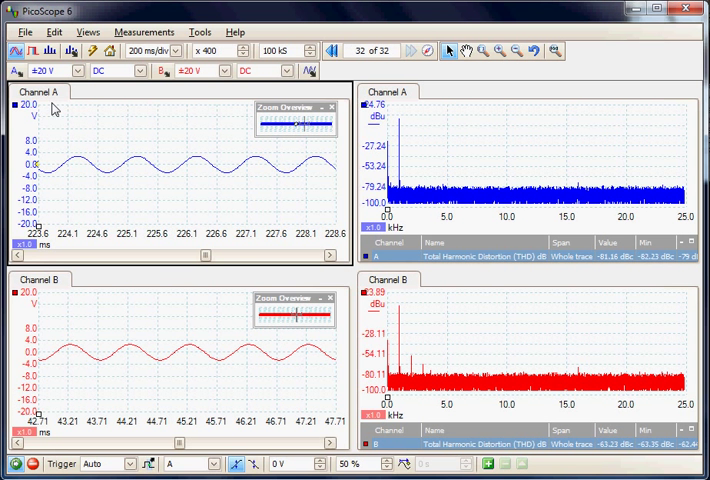
Step: Scroll channel A's waveform earlier so it covers roughly 37 to 42 ms
click(14, 70)
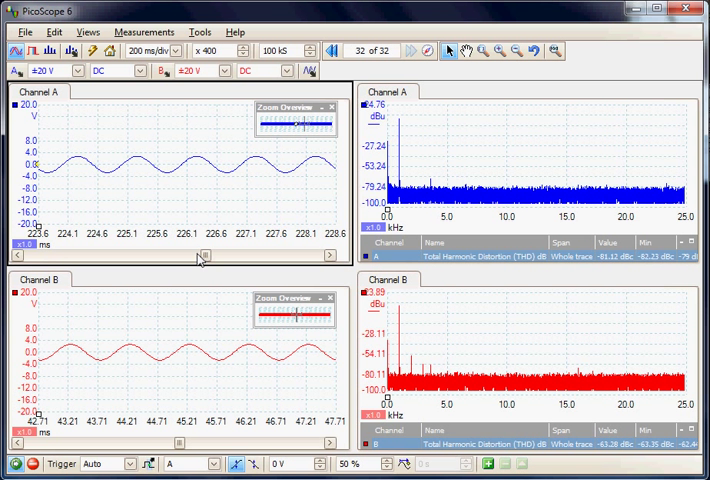
drag(204, 256, 192, 256)
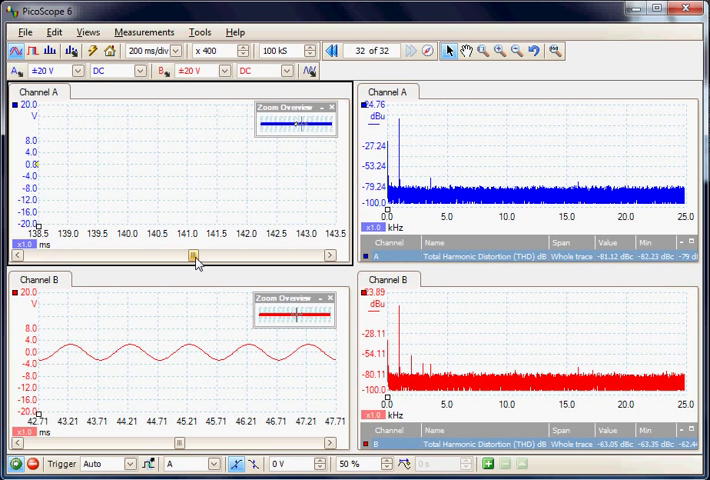
drag(192, 256, 180, 256)
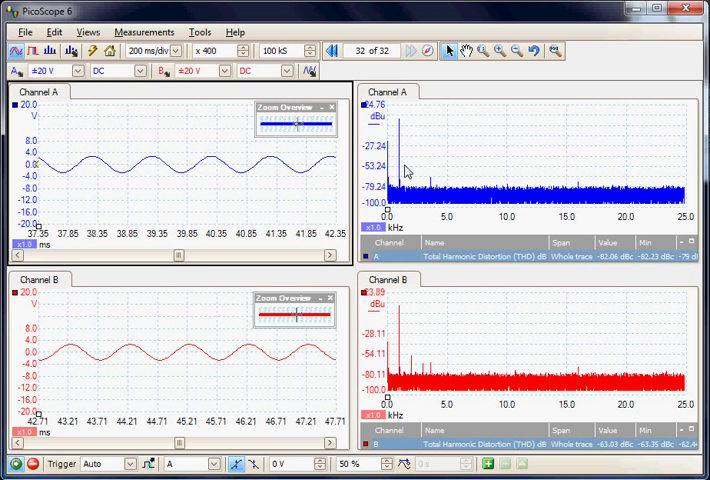
mouse_move(528, 178)
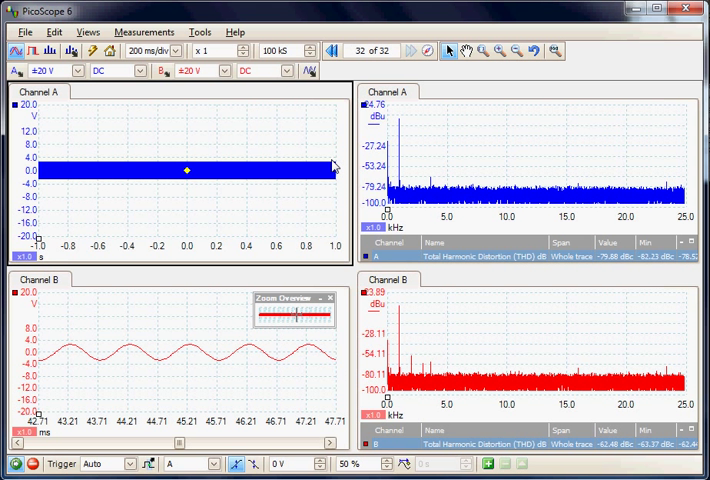
mouse_move(264, 116)
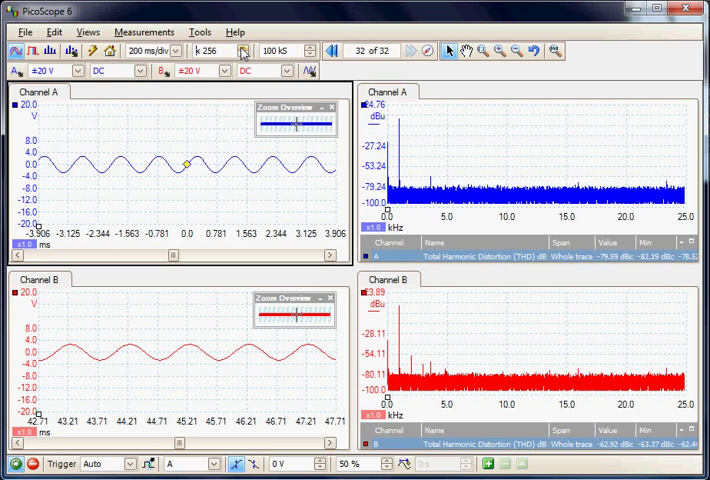
Step: Zoom channel A back to x1 so its enlarged sine and B's harmonic peaks show
click(244, 50)
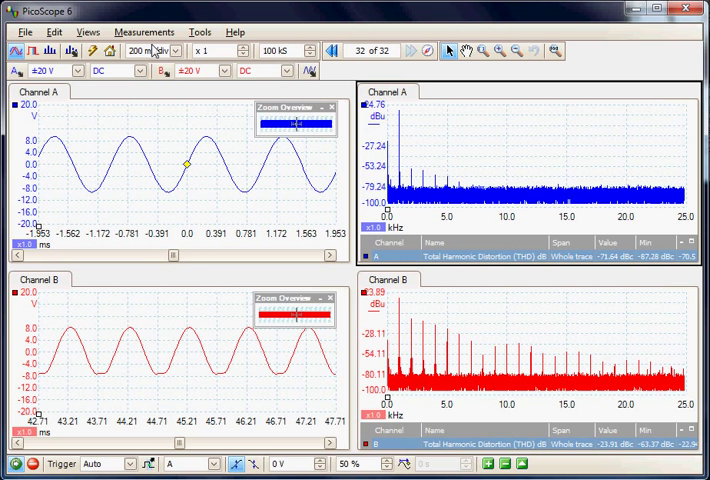
Step: Add an Amplitude at Peak measurement for channel A's spectrum via Measurements > Add Measurement
click(144, 32)
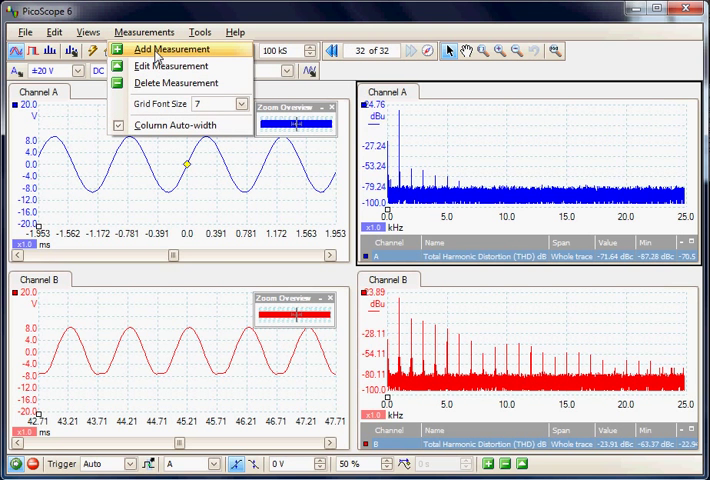
click(172, 48)
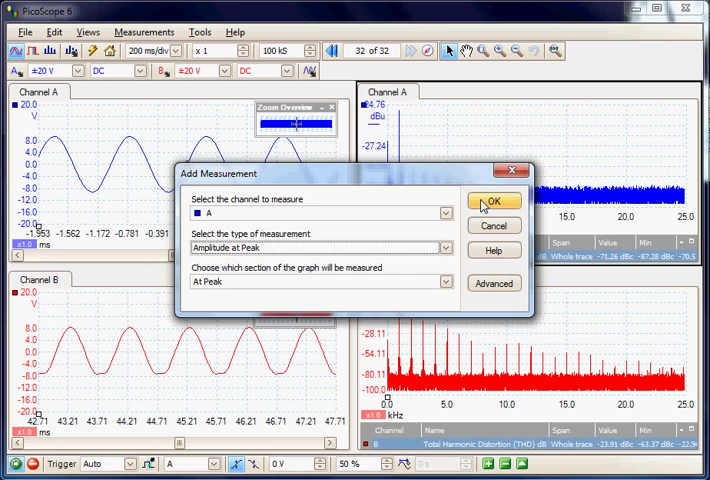
click(492, 200)
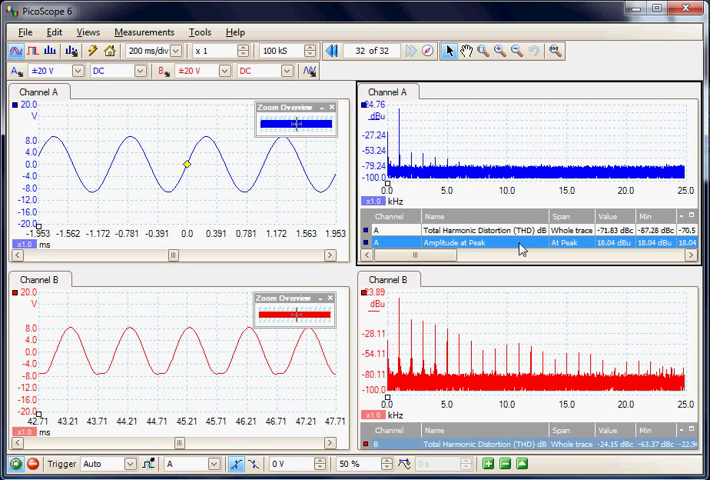
Step: Select the Amplitude at Peak measurement row under channel A's spectrum for removal
click(144, 32)
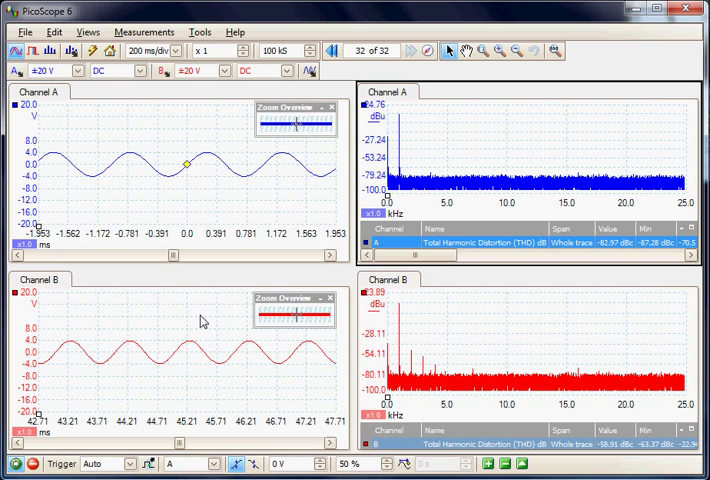
mouse_move(226, 356)
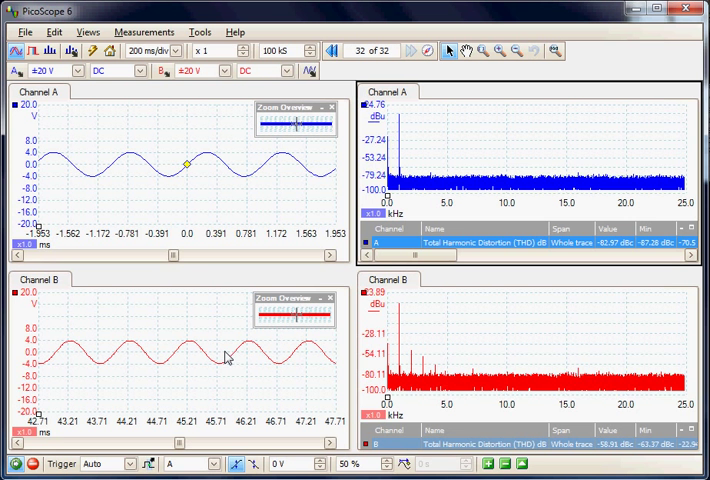